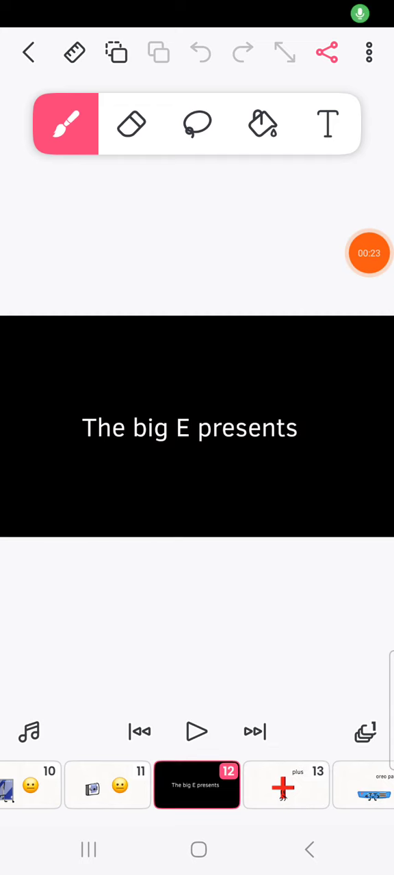
Step: Advance the timeline from frame 12 past the 'The big E presents' card to the title card at frame 25
click(285, 785)
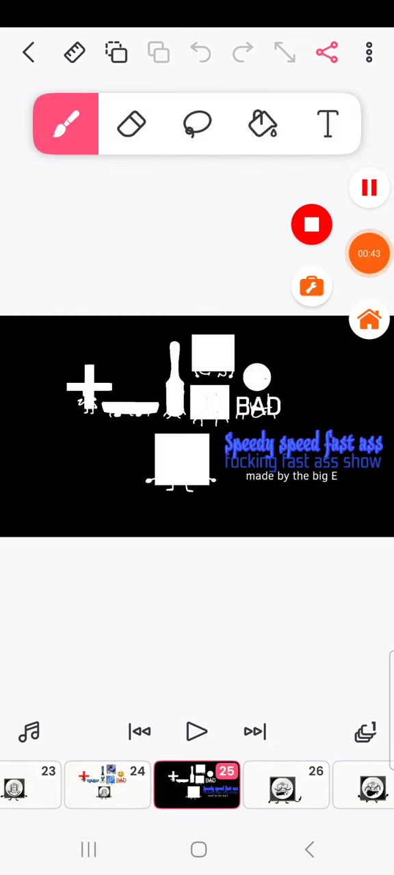
click(312, 224)
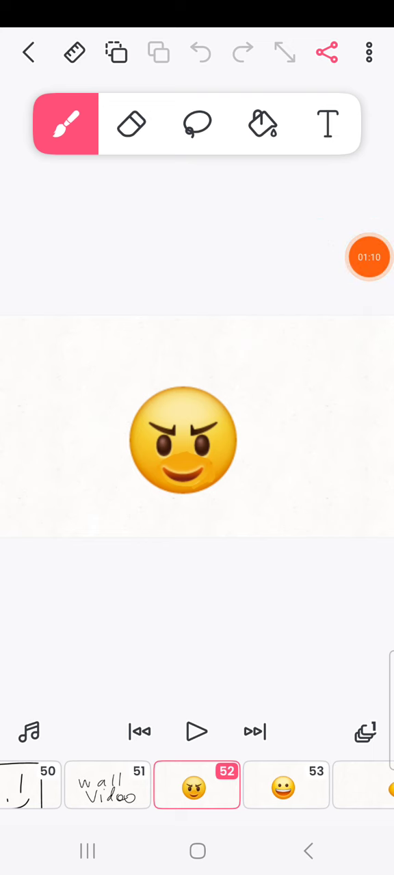
Step: Step on to frame 53, where the grinning emoji follows the smirking one
click(254, 731)
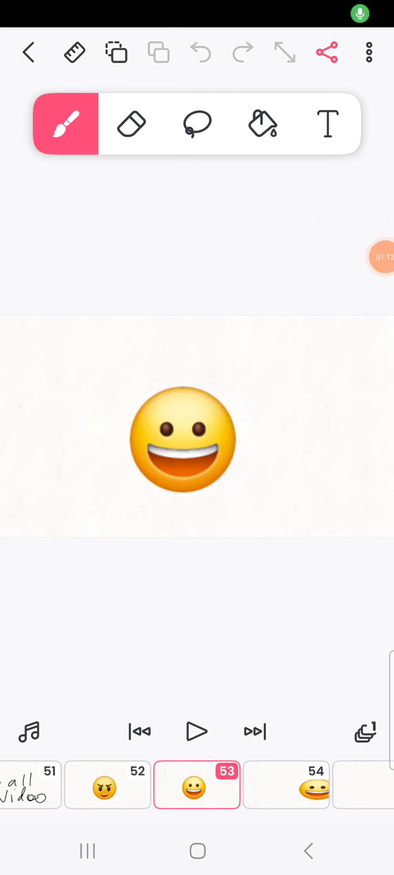